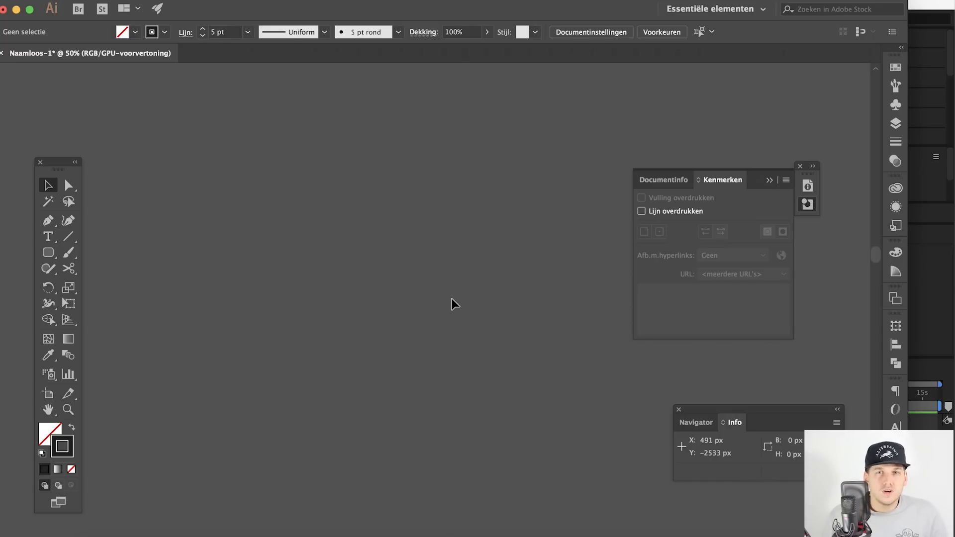
mouse_move(388, 254)
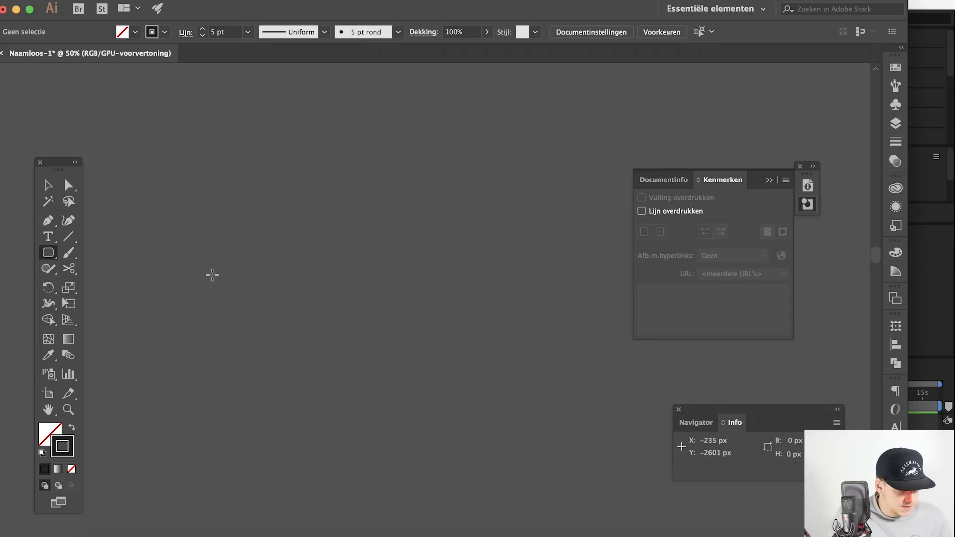
Step: Draw the rounded-rectangle monitor screen and the horizontal base line of its stand
left_click_drag(249, 208, 338, 263)
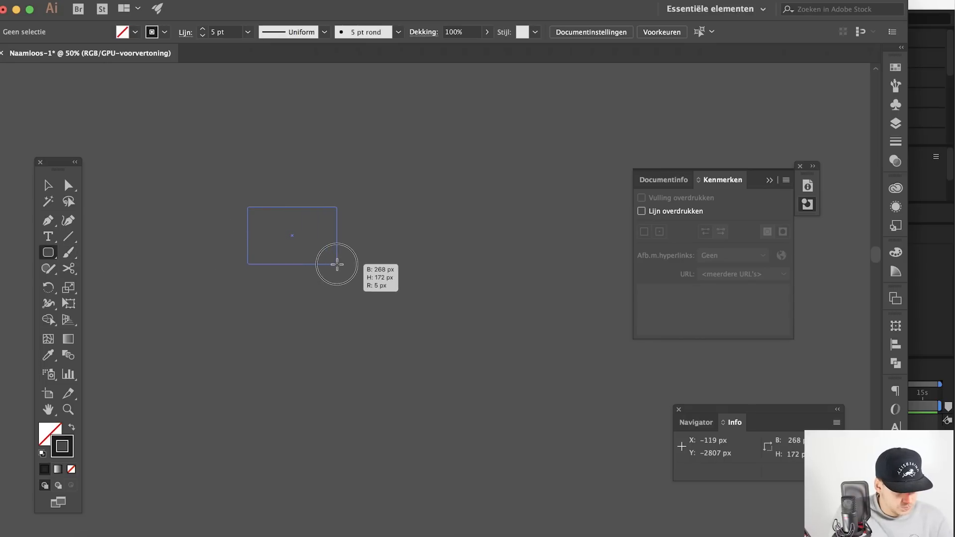
left_click_drag(246, 206, 336, 264)
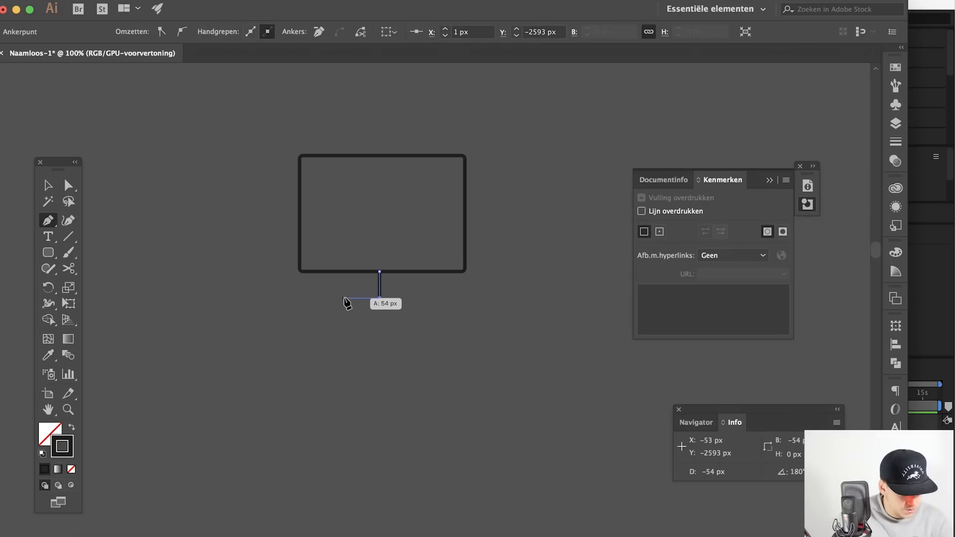
left_click_drag(345, 297, 416, 297)
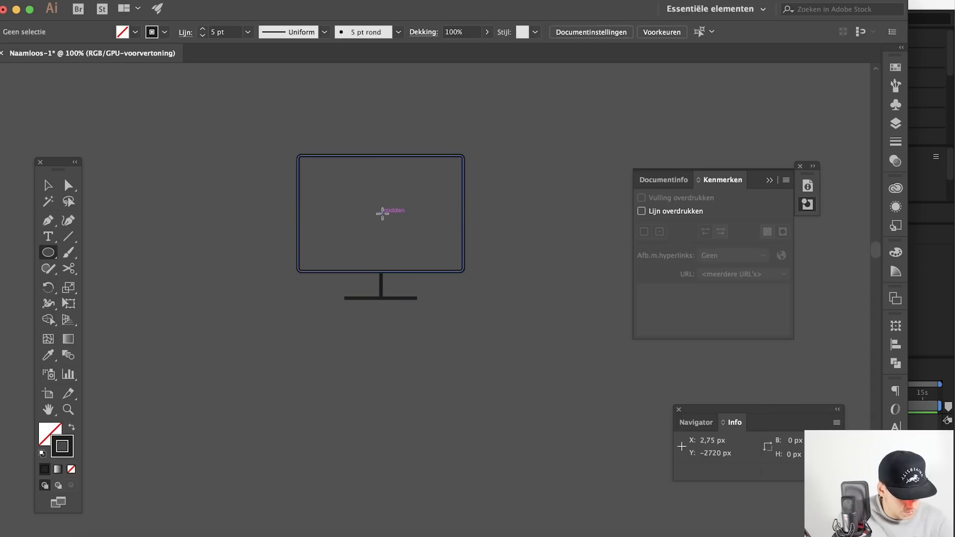
Step: Draw a small circle centred in the screen and a larger circle to the monitor's right
left_click_drag(364, 198, 400, 230)
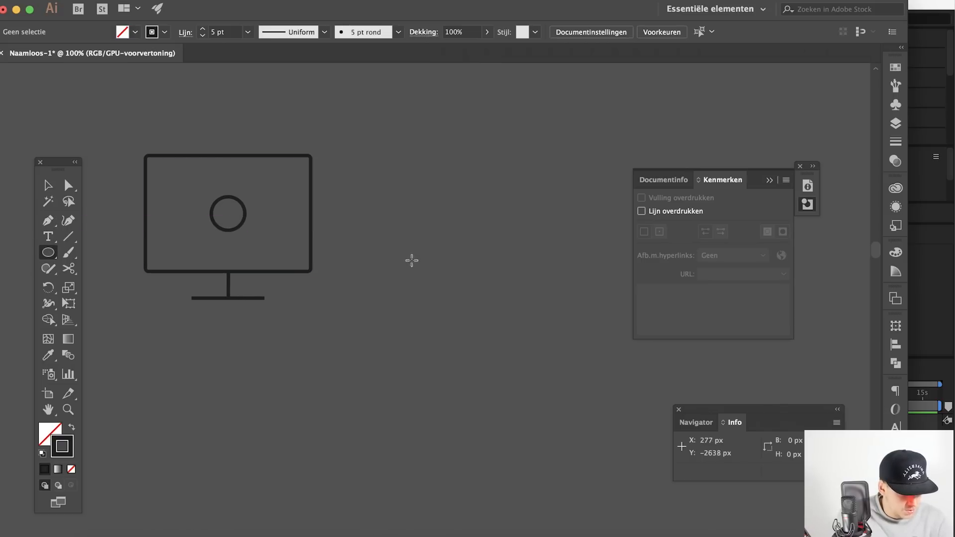
left_click_drag(229, 215, 422, 215)
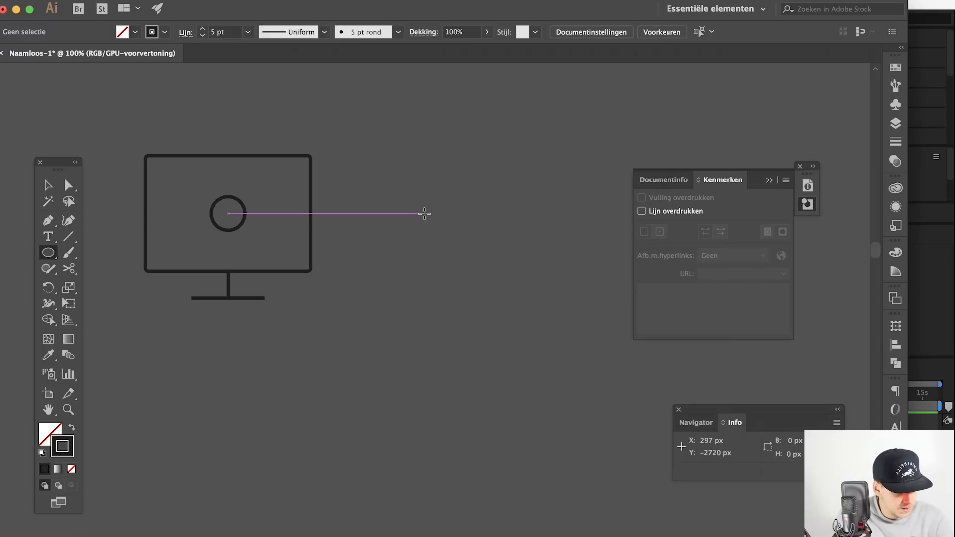
left_click_drag(424, 212, 459, 183)
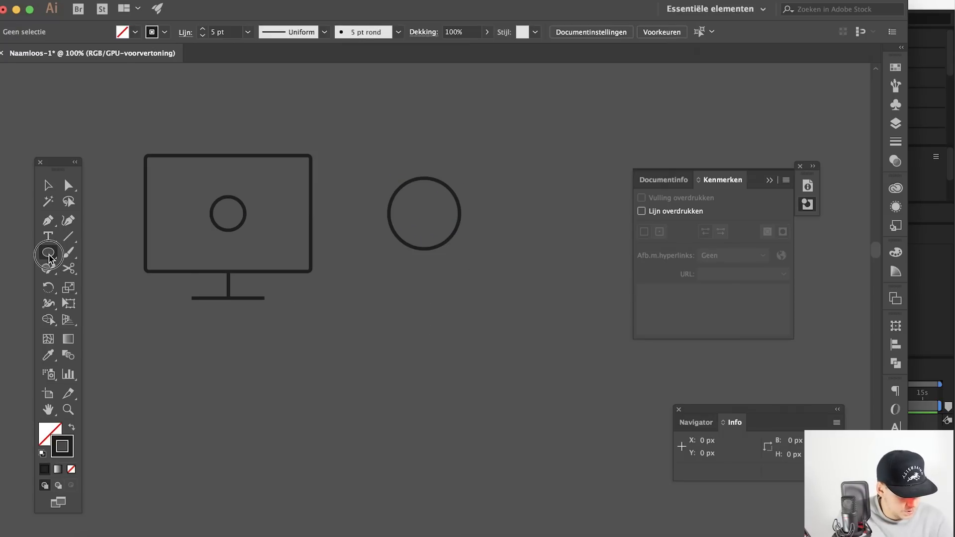
Step: Draw a small rounded rectangle for the handle and expand it into an editable path
left_click_drag(439, 292, 511, 311)
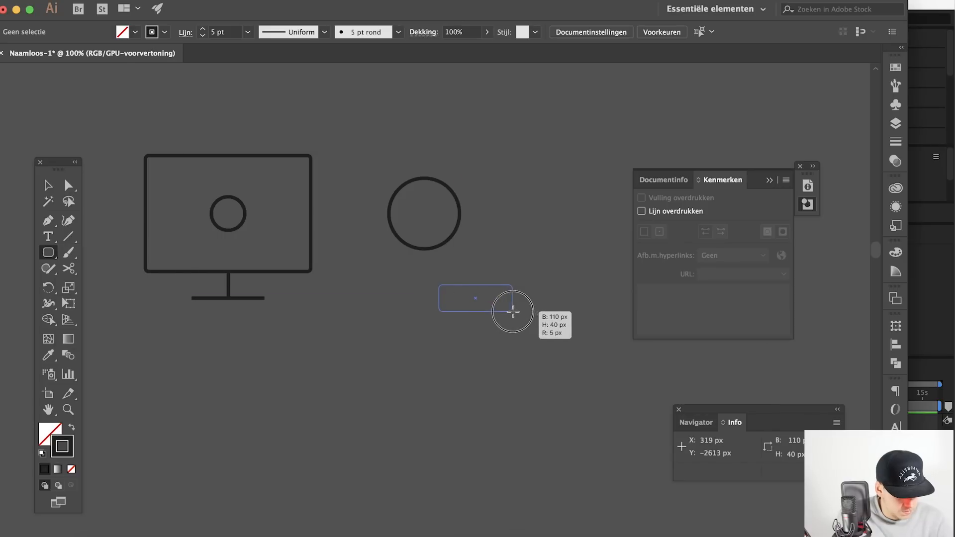
left_click_drag(439, 284, 540, 309)
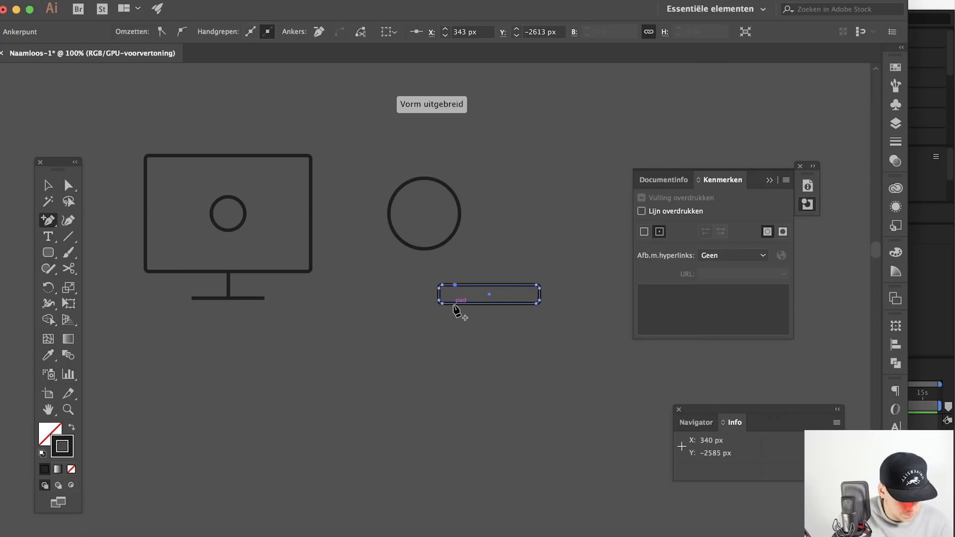
left_click(69, 186)
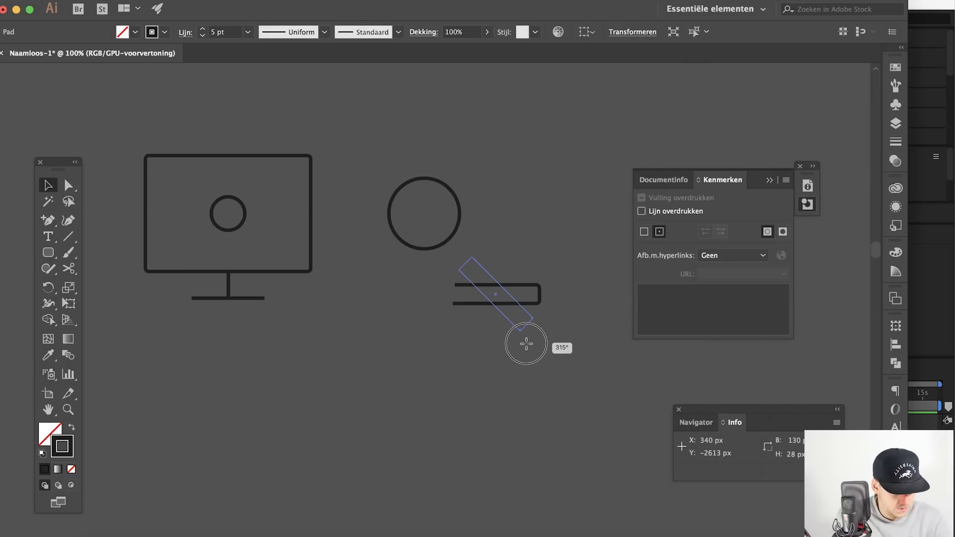
Step: Rotate the handle diagonally and snap it against the lower right of the lens circle
left_click_drag(526, 345, 497, 296)
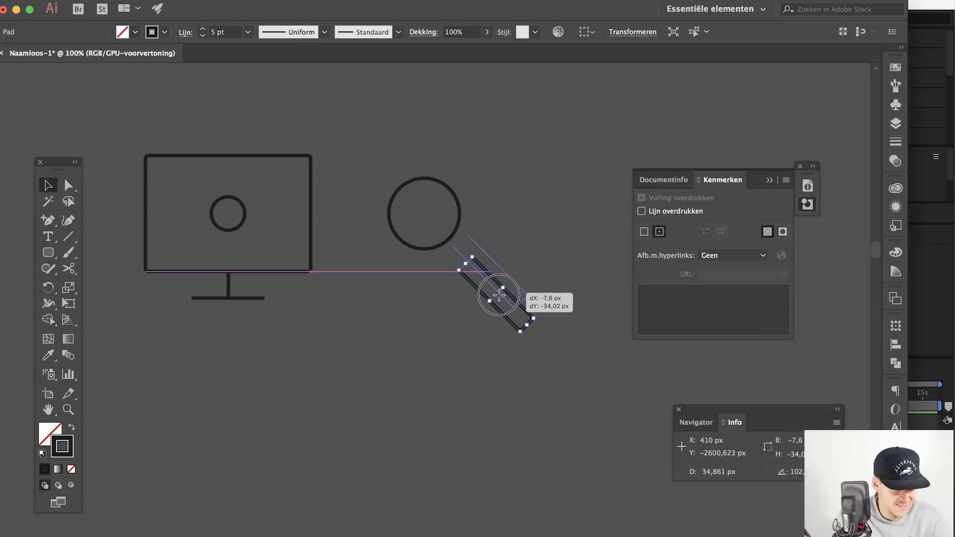
left_click_drag(498, 297, 487, 297)
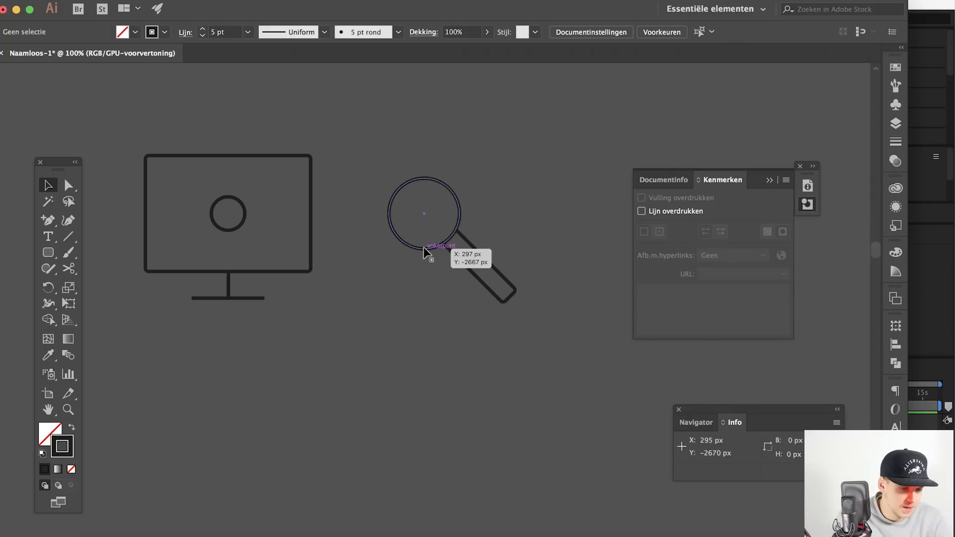
left_click(425, 213)
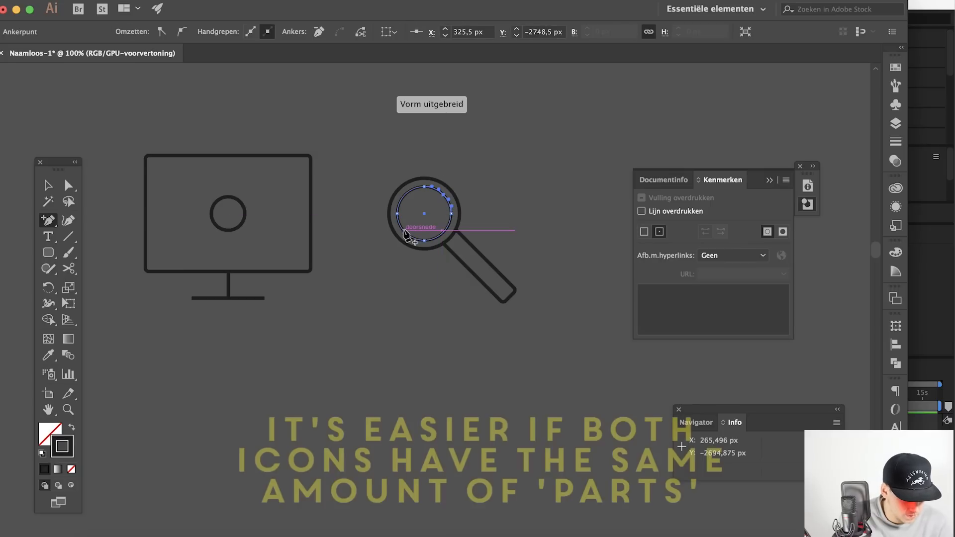
Step: Cut an inner circle down to a highlight arc and adjust the magnifier's stroke weight
left_click(68, 185)
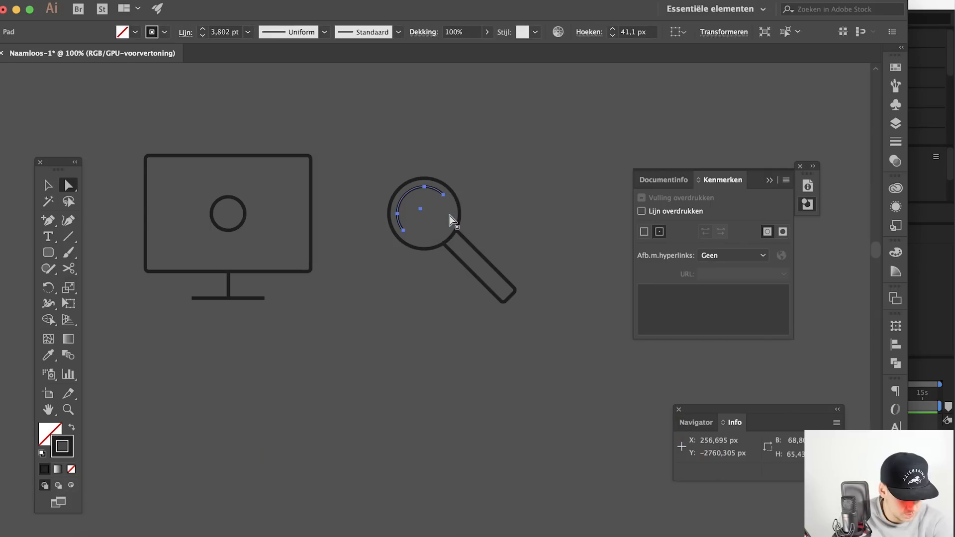
left_click(402, 231)
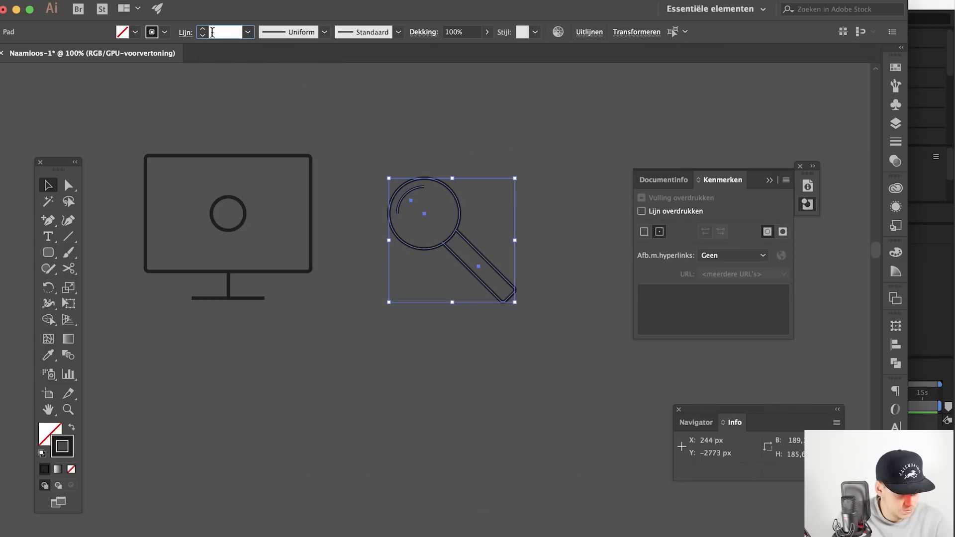
left_click(339, 270)
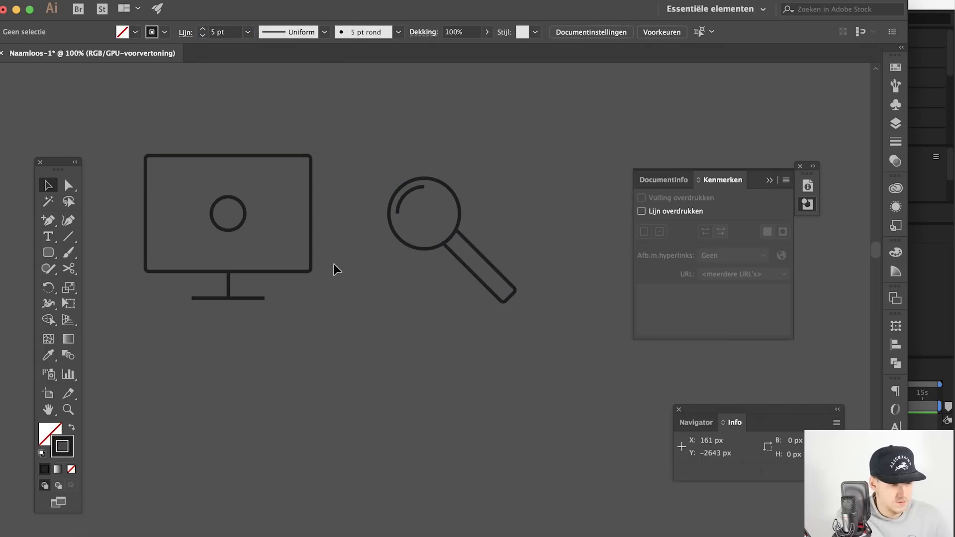
Step: Reposition the magnifying glass beside the monitor
left_click_drag(448, 235, 438, 226)
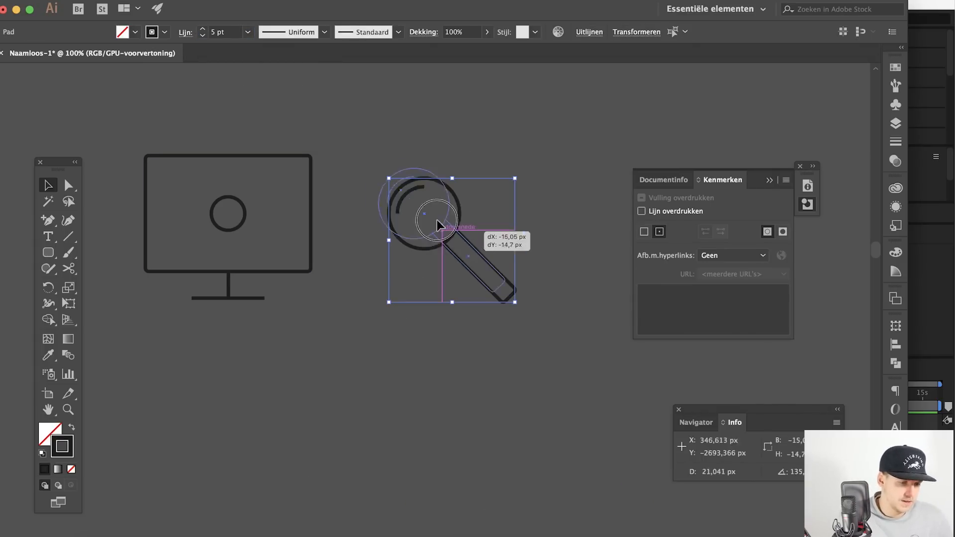
left_click_drag(438, 226, 457, 230)
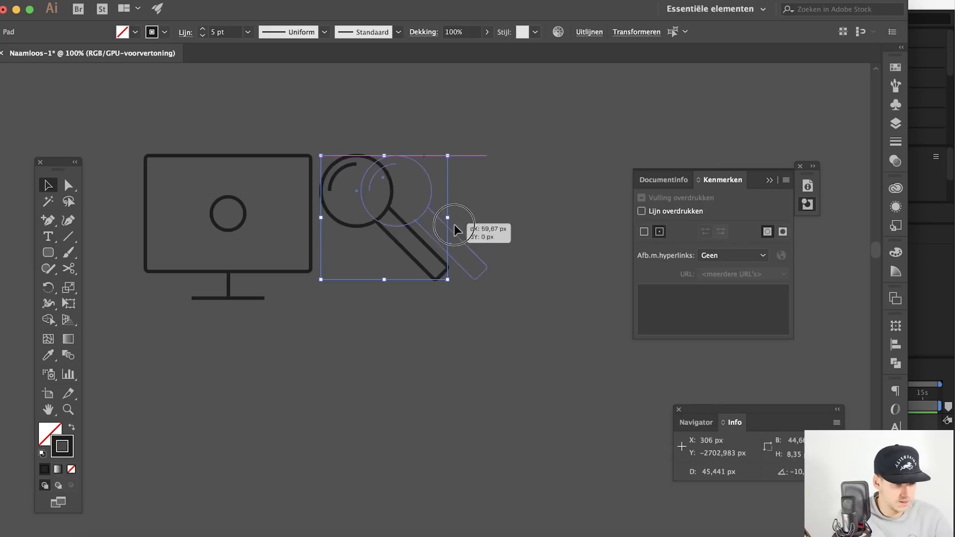
Step: Copy the selected monitor icon paths with Cmd+C
key("cmd+c")
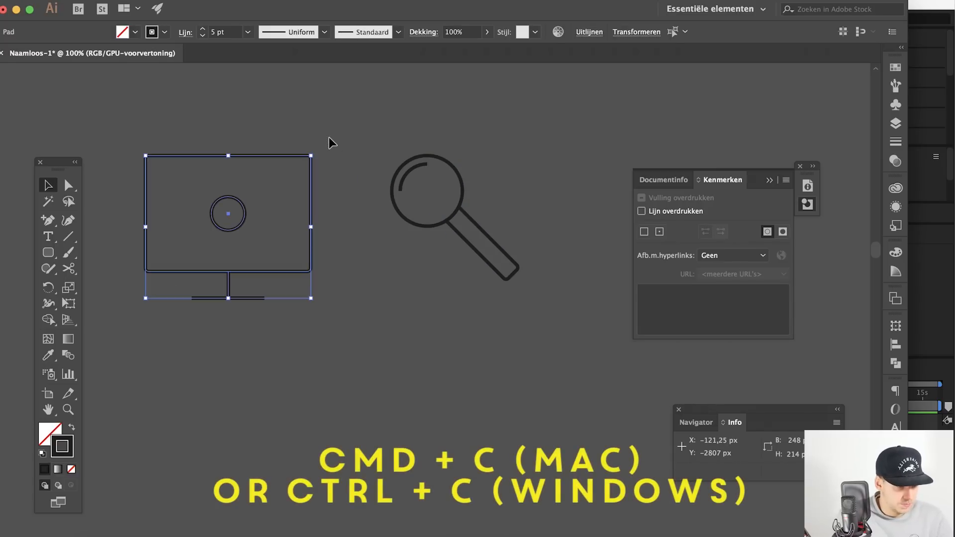
mouse_move(363, 433)
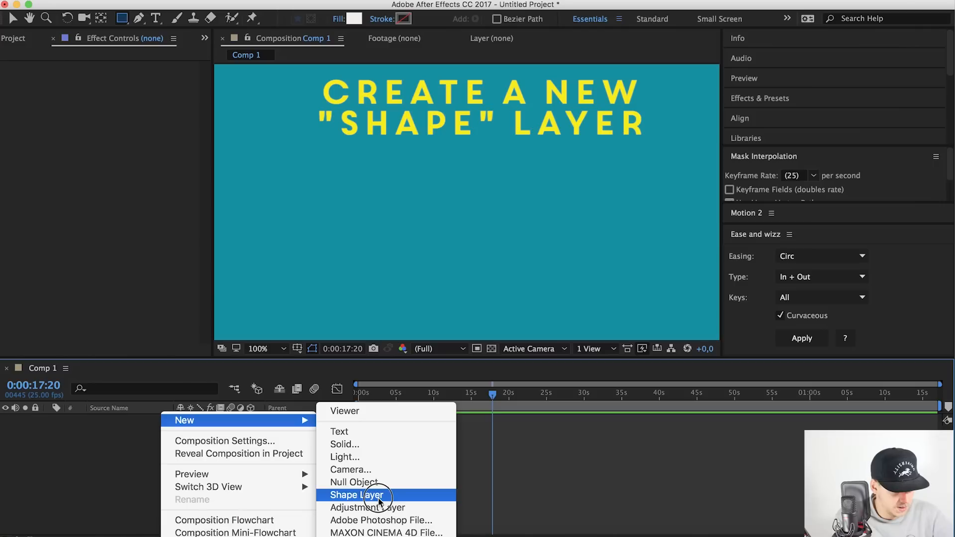
Step: Create a shape layer, paste the monitor paths as masks and twirl open its contents
left_click(356, 495)
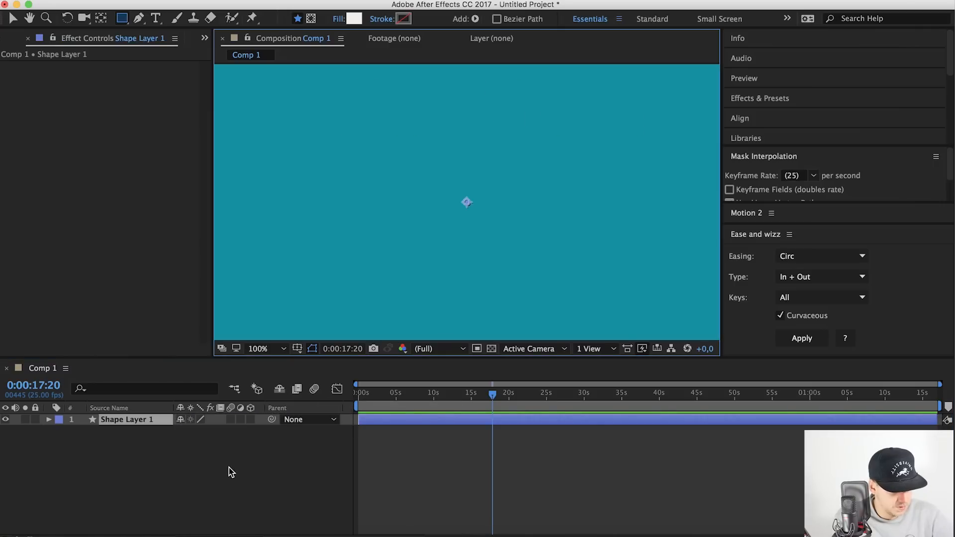
key("cmd+v")
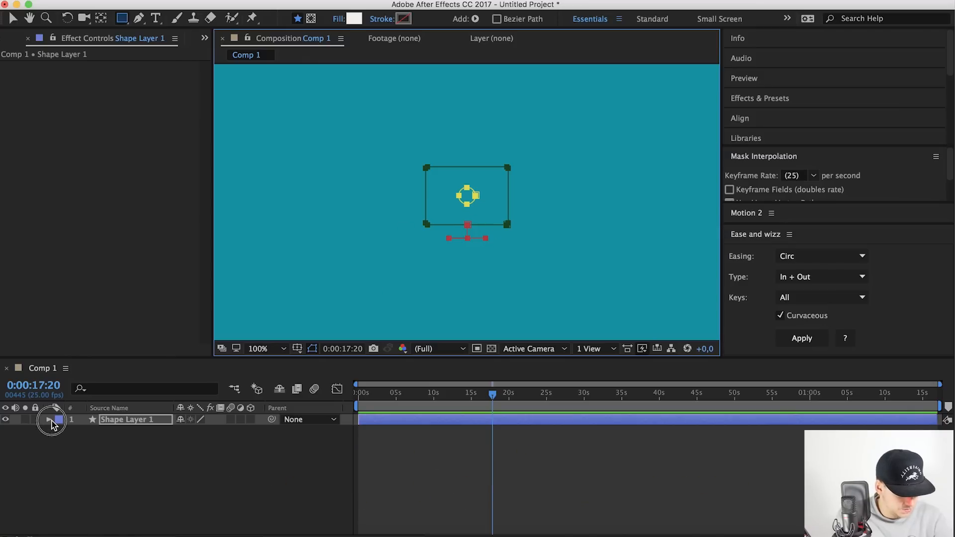
left_click(53, 420)
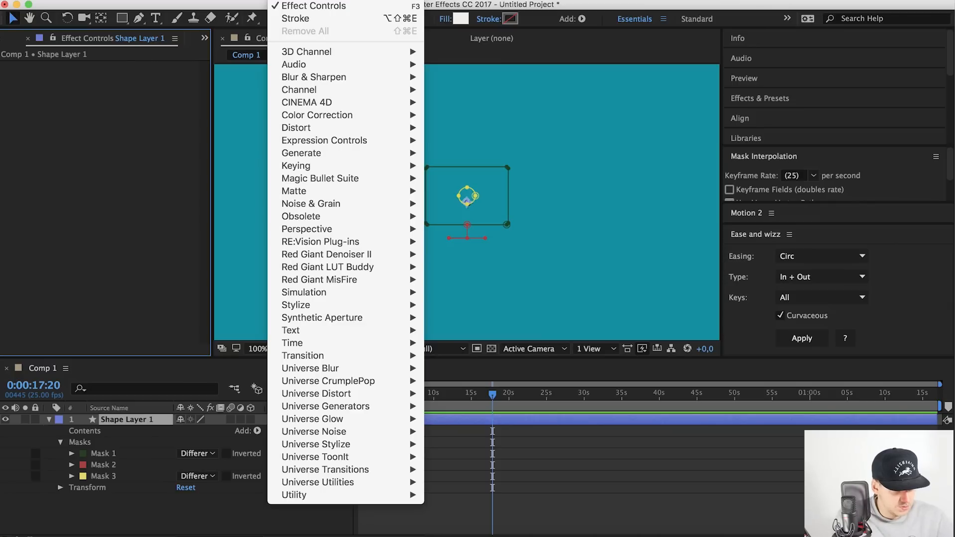
mouse_move(300, 153)
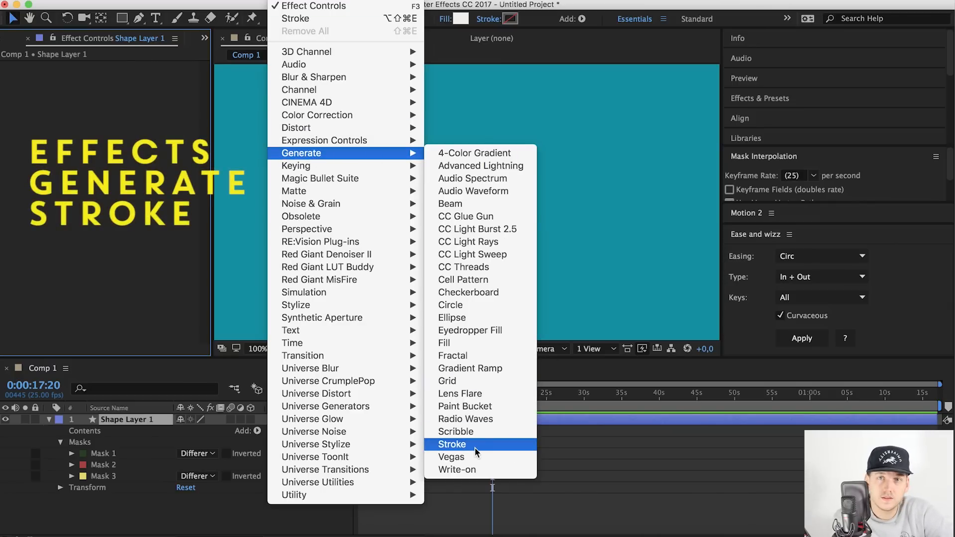
Step: Apply the Stroke effect with All Masks ticked so all three monitor masks are outlined
left_click(452, 443)
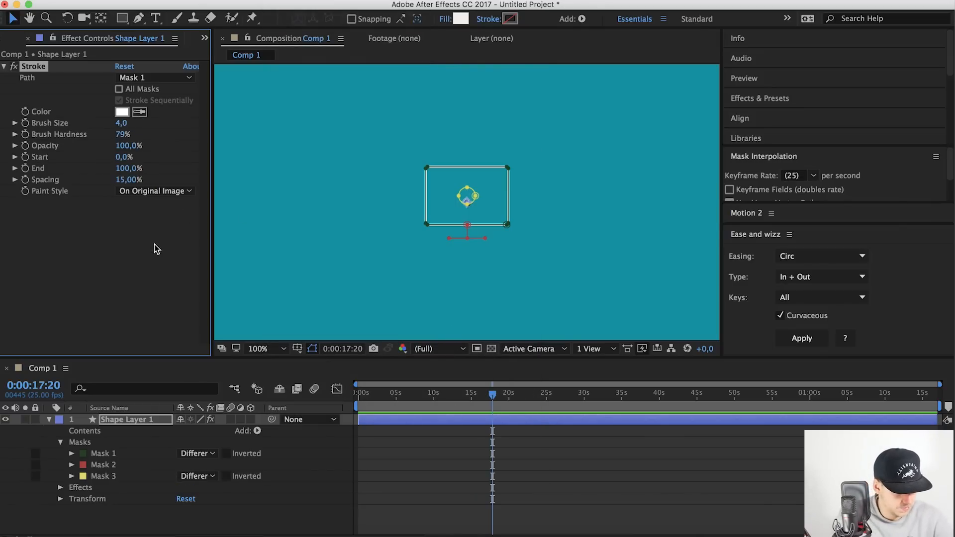
mouse_move(147, 248)
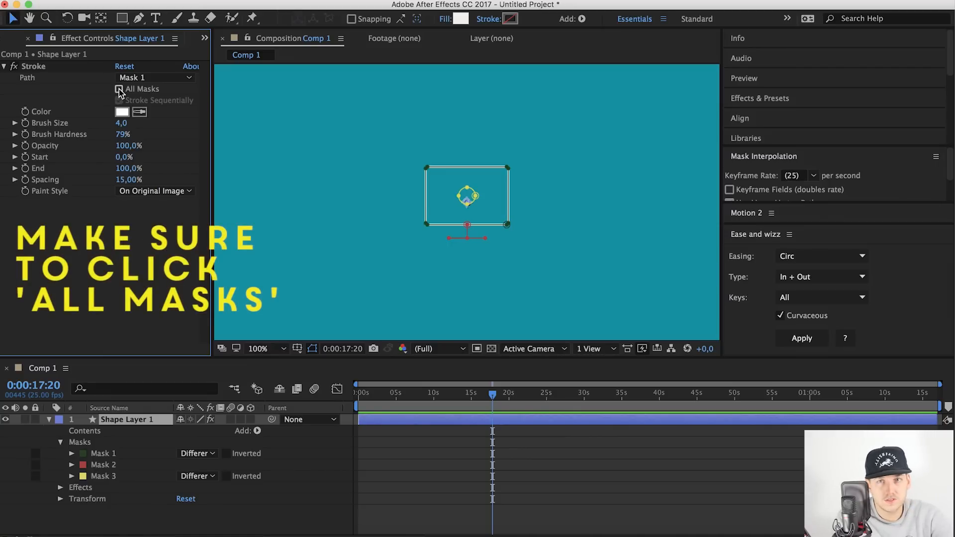
left_click(120, 89)
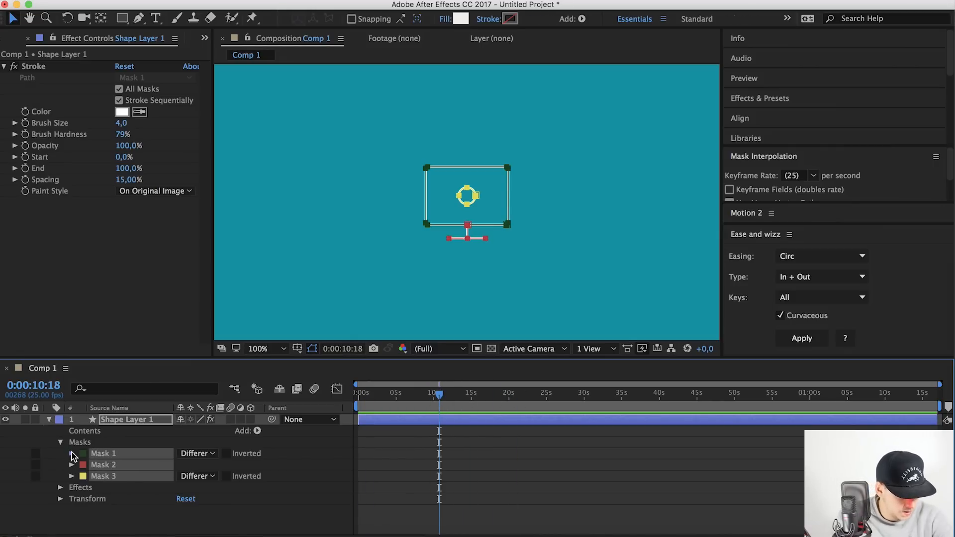
left_click(72, 453)
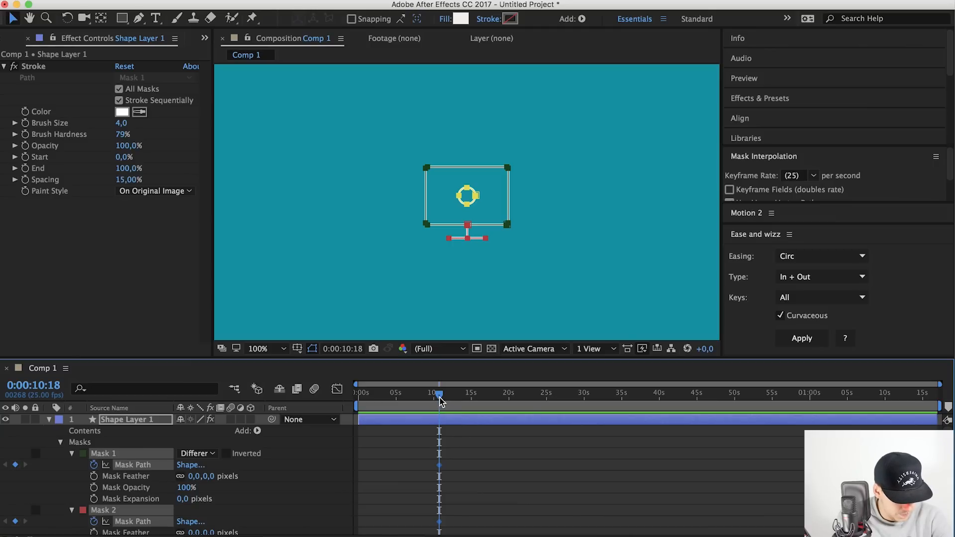
Step: Paste the magnifier paths at a later time and scrub to preview the monitor-to-magnifier morph
left_click_drag(439, 392, 445, 397)
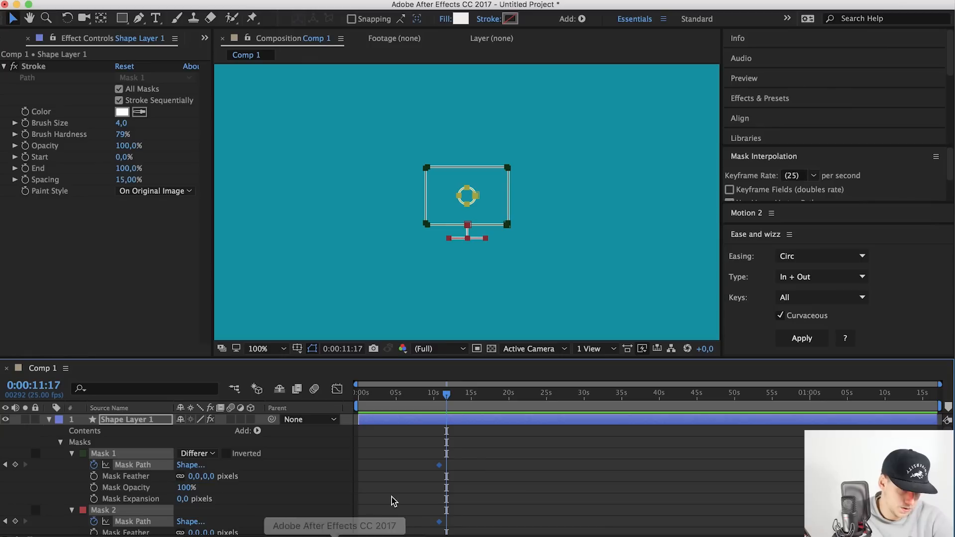
mouse_move(493, 445)
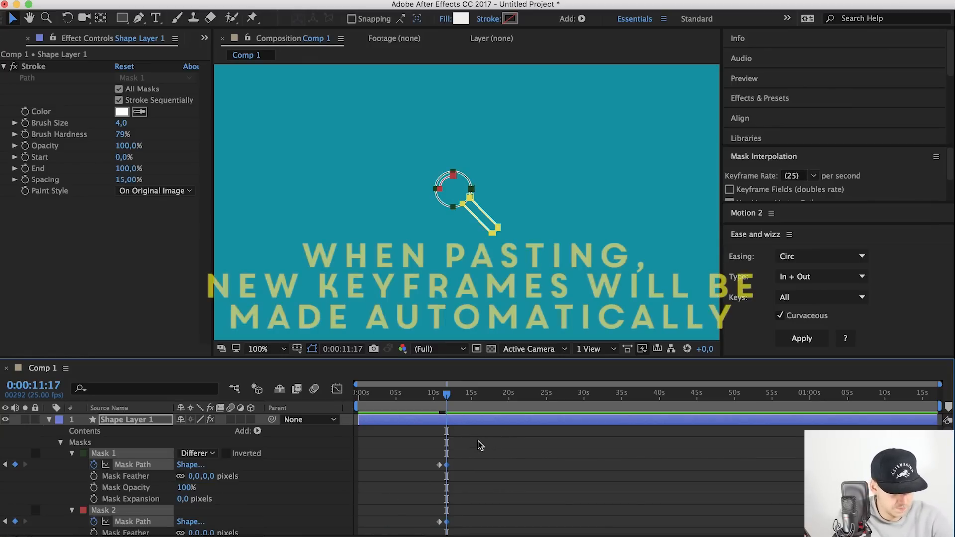
left_click_drag(446, 396, 436, 396)
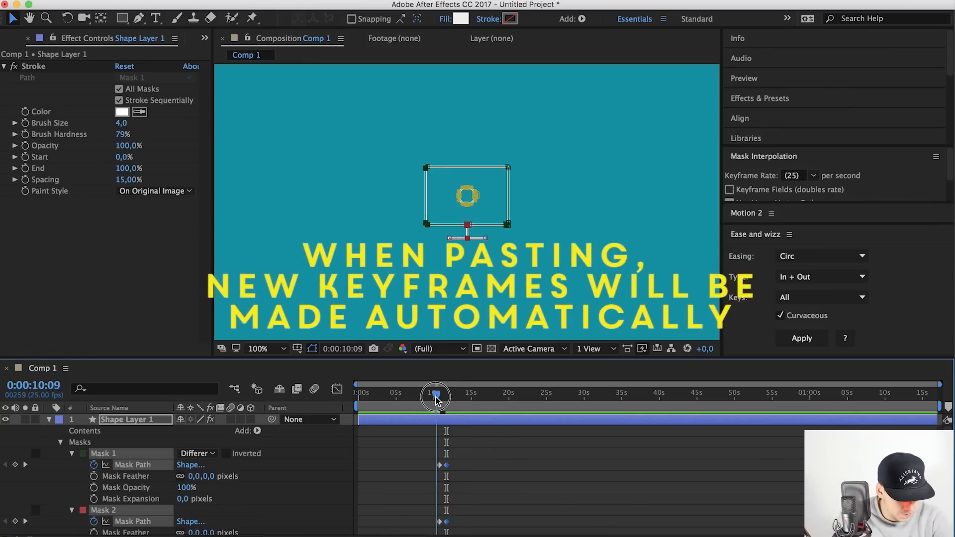
left_click_drag(436, 396, 450, 396)
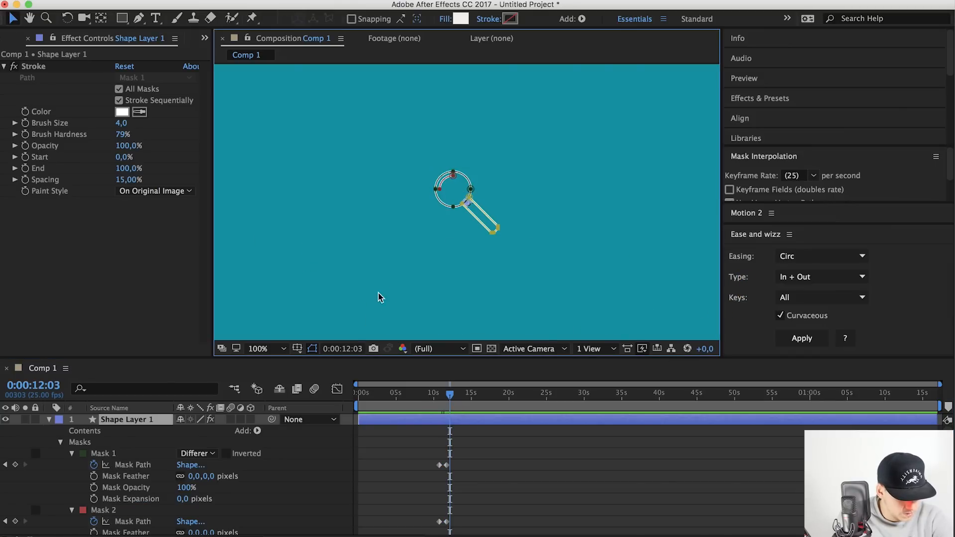
left_click_drag(450, 395, 442, 395)
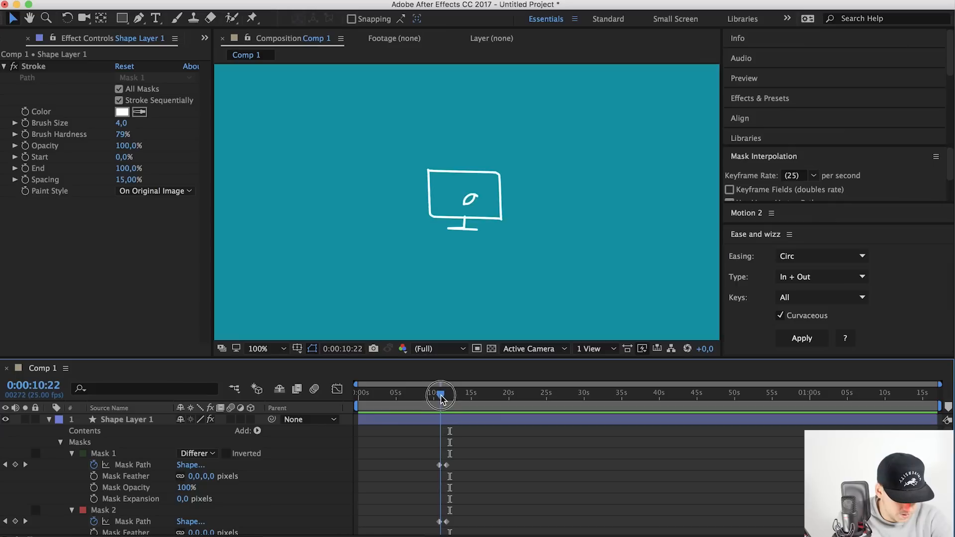
left_click_drag(441, 395, 437, 395)
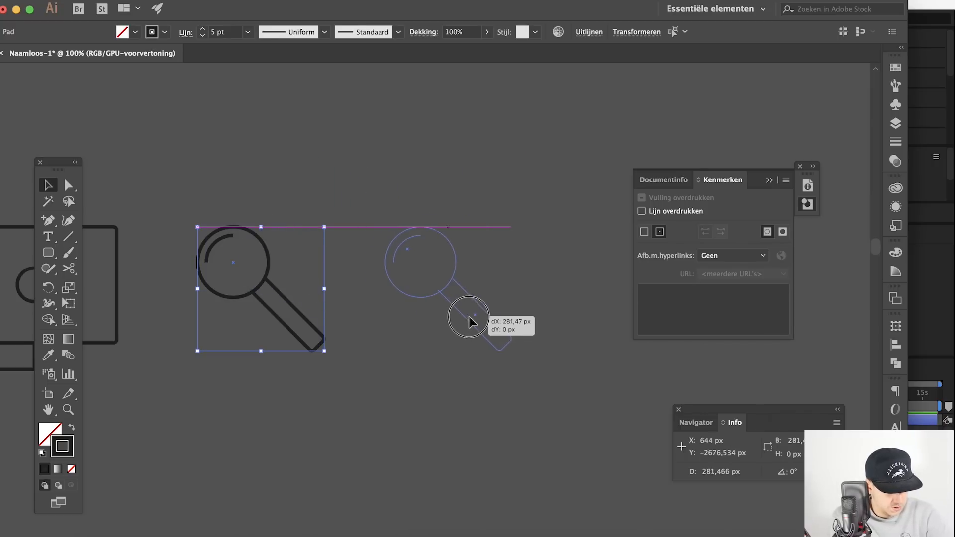
Step: Make the duplicated magnifier icon a single compound path via its context menu
right_click(469, 310)
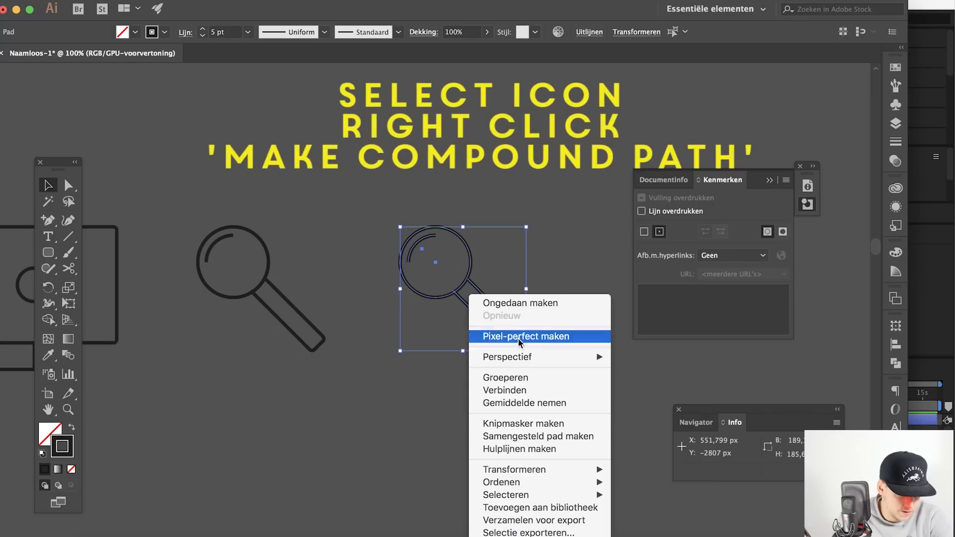
mouse_move(548, 441)
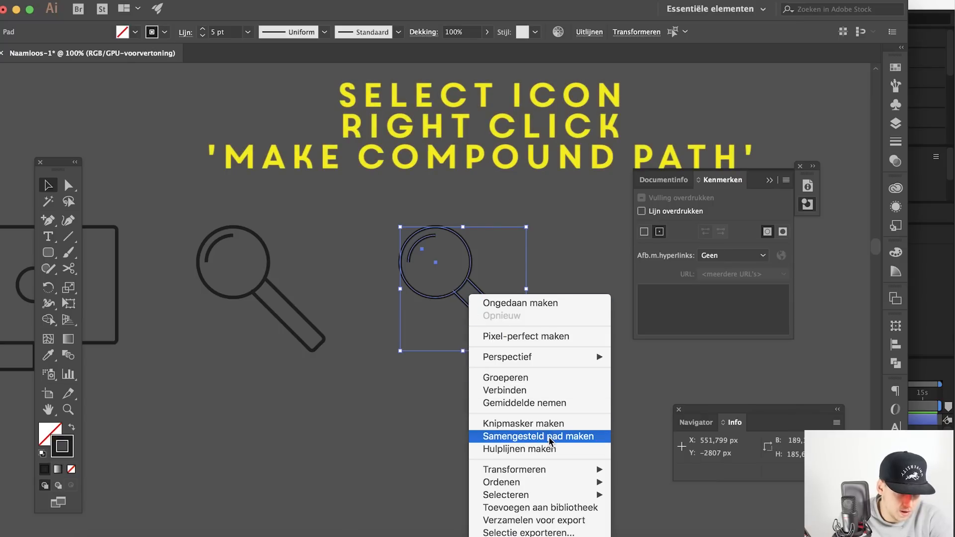
left_click(538, 436)
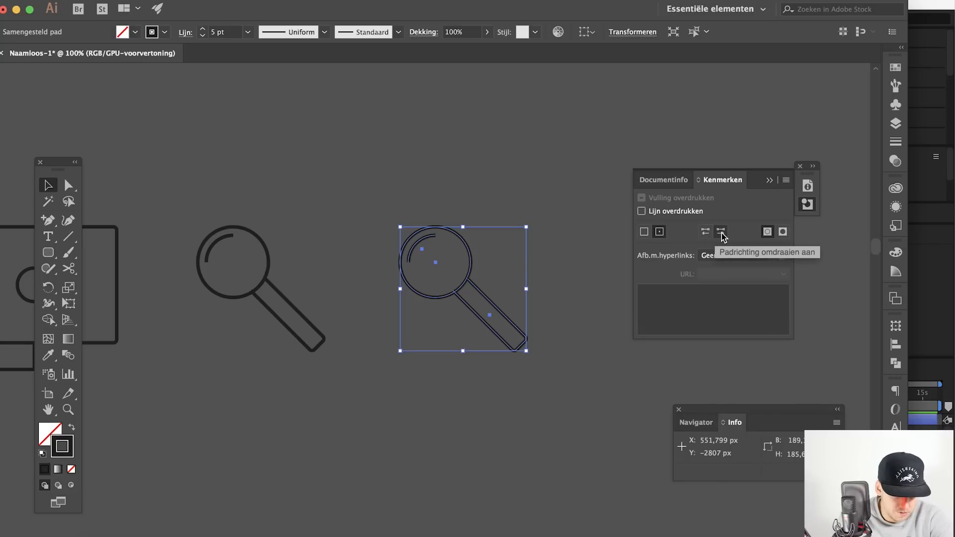
mouse_move(629, 268)
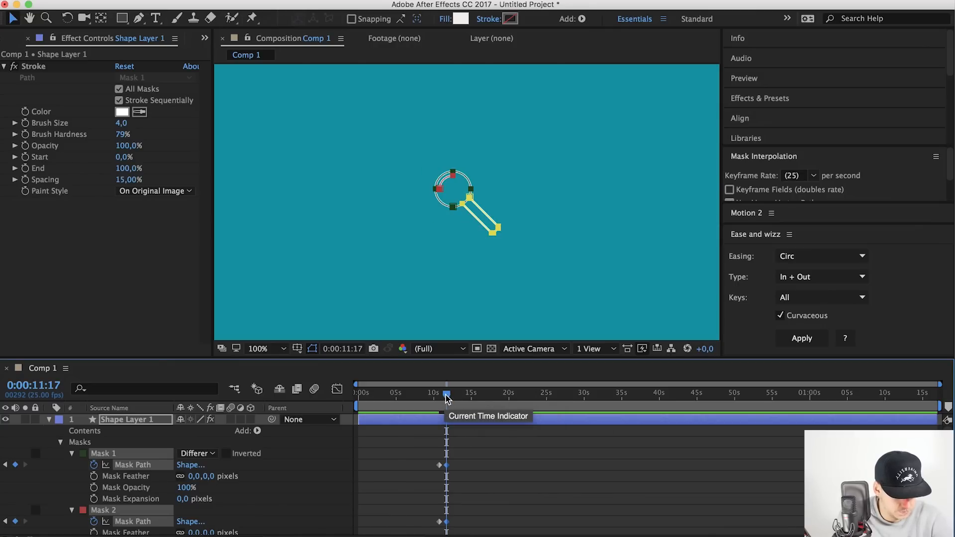
left_click_drag(446, 395, 450, 396)
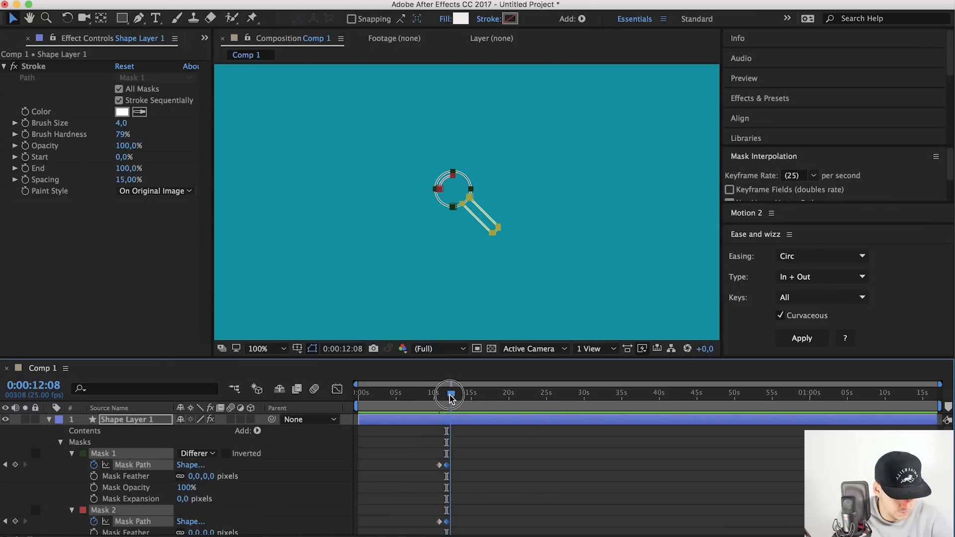
left_click_drag(450, 394, 443, 394)
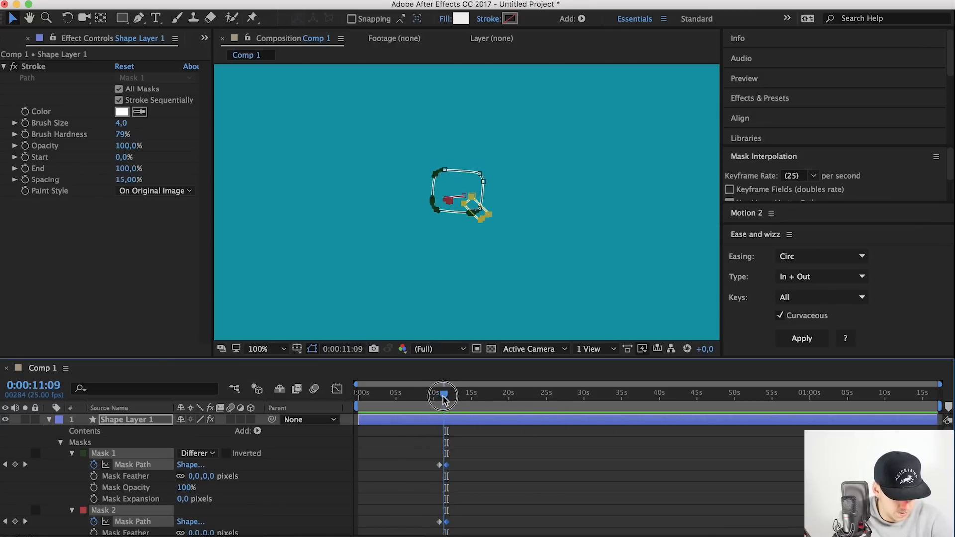
left_click_drag(443, 397, 440, 397)
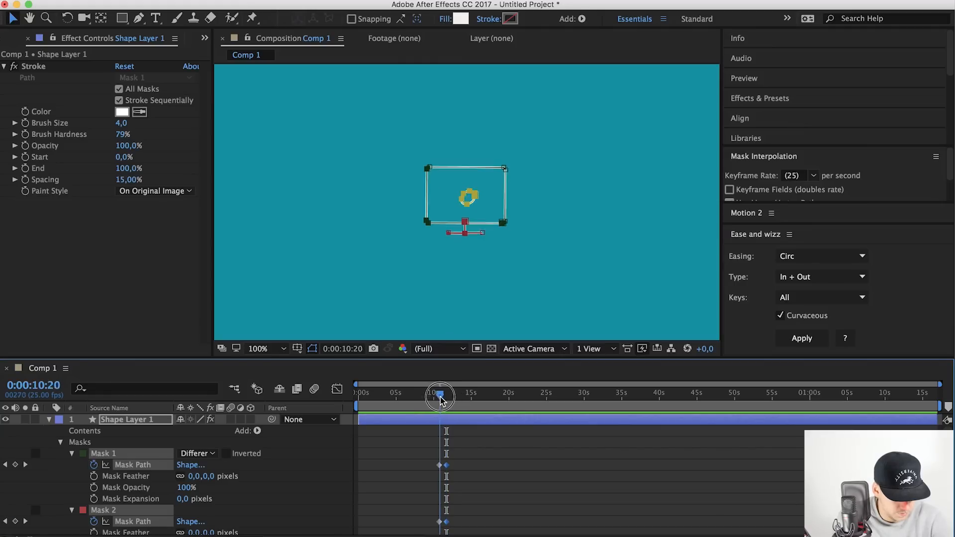
left_click_drag(440, 398, 445, 397)
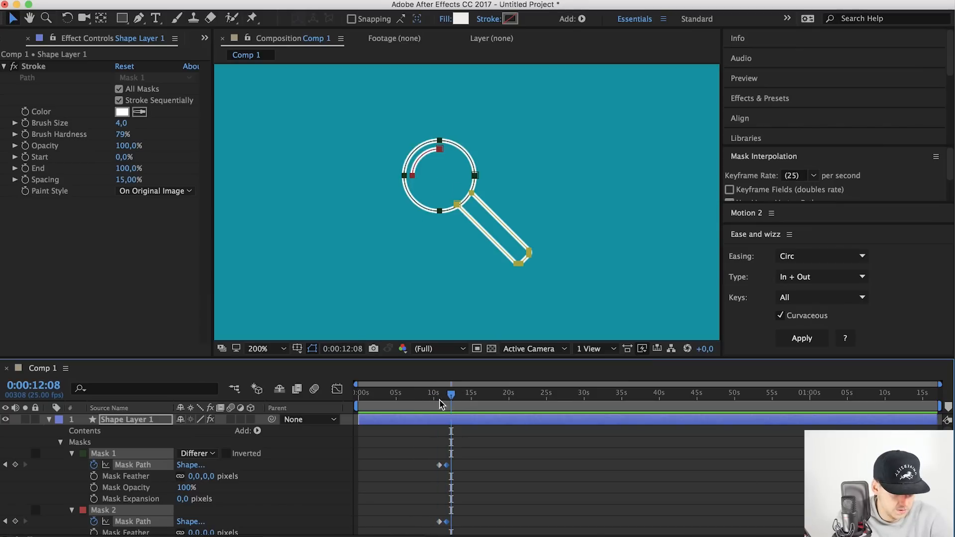
left_click_drag(451, 395, 444, 395)
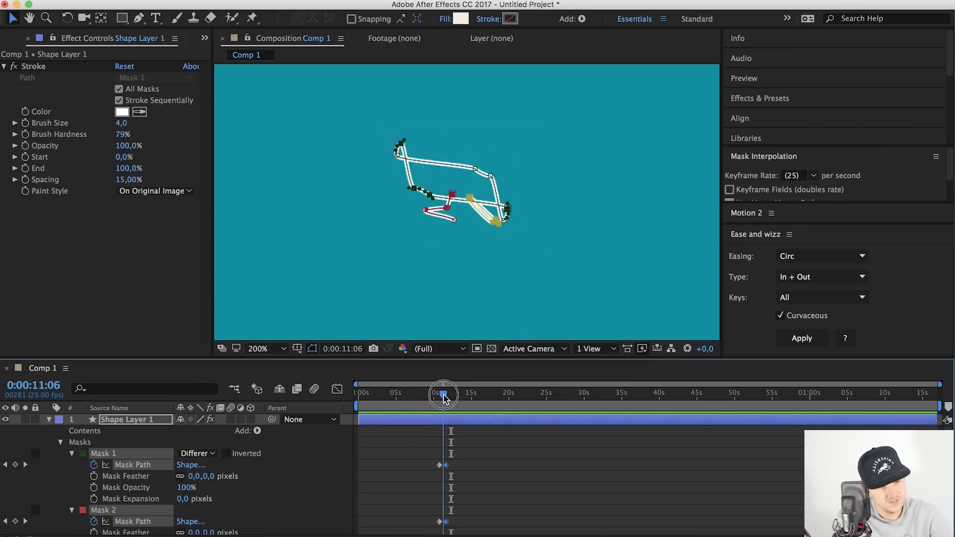
left_click_drag(444, 396, 440, 395)
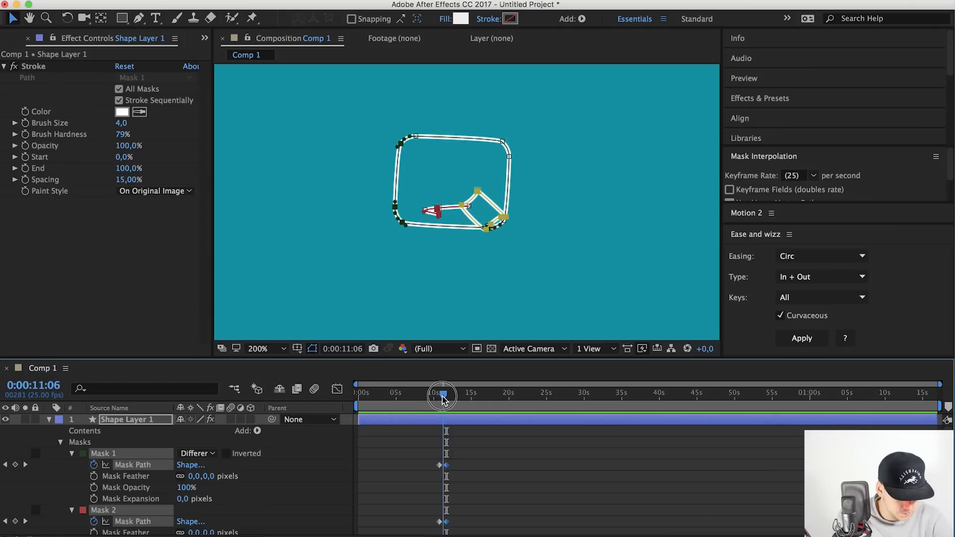
left_click_drag(444, 397, 440, 396)
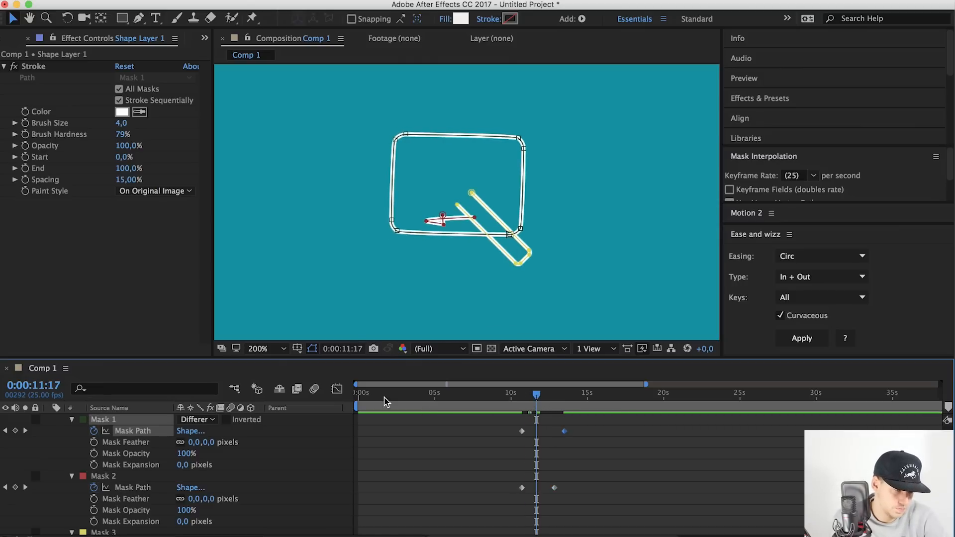
Step: At a midpoint time move Mask 3's handle points outside the monitor and scrub to check
left_click(103, 476)
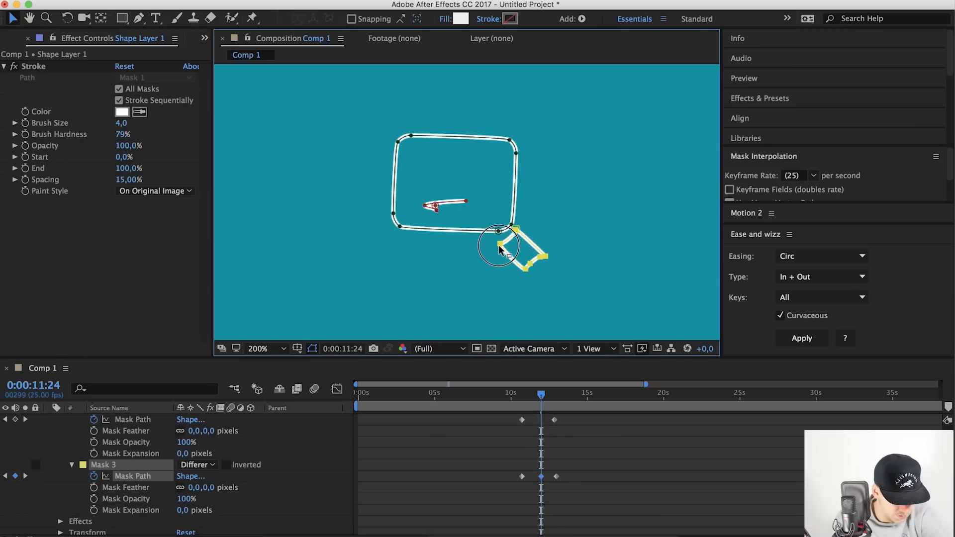
left_click_drag(541, 396, 533, 396)
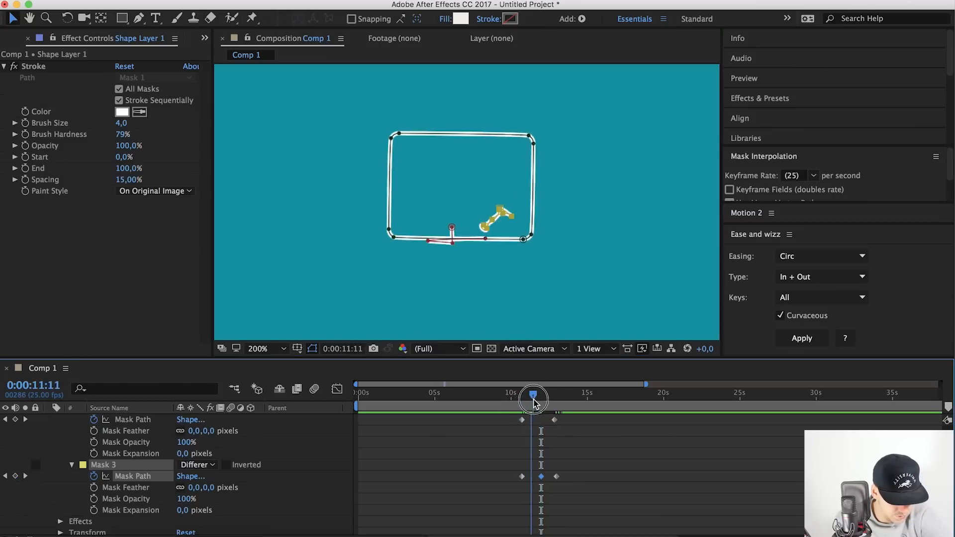
left_click_drag(534, 400, 542, 399)
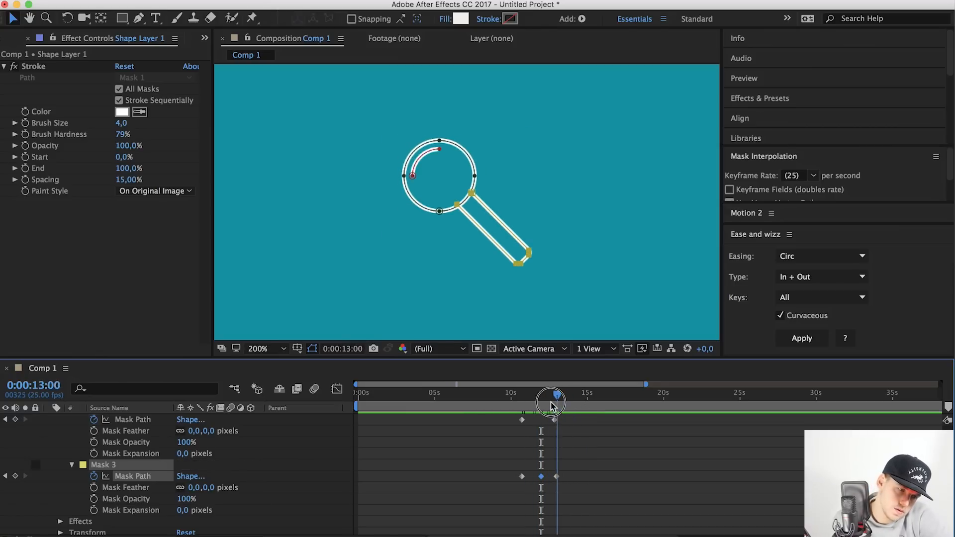
left_click_drag(550, 402, 536, 402)
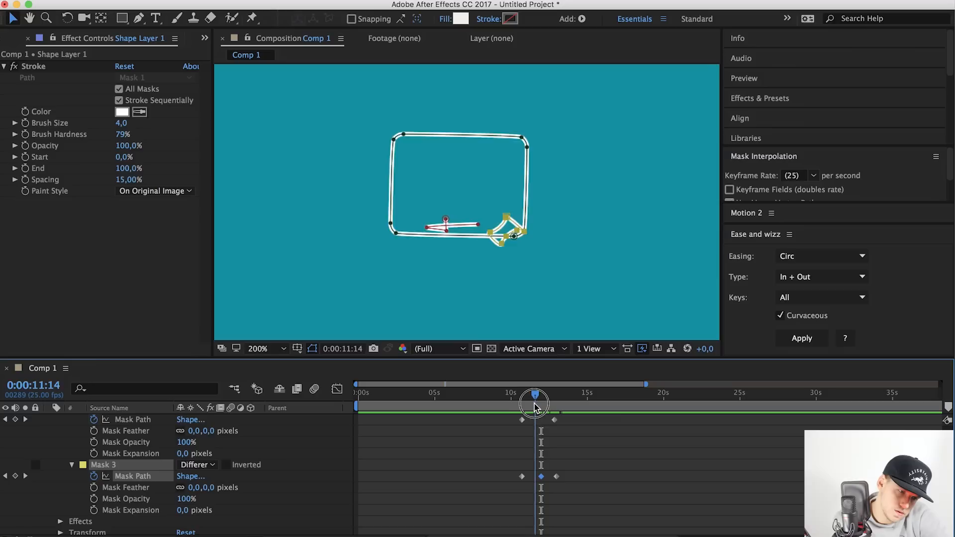
left_click_drag(534, 402, 539, 402)
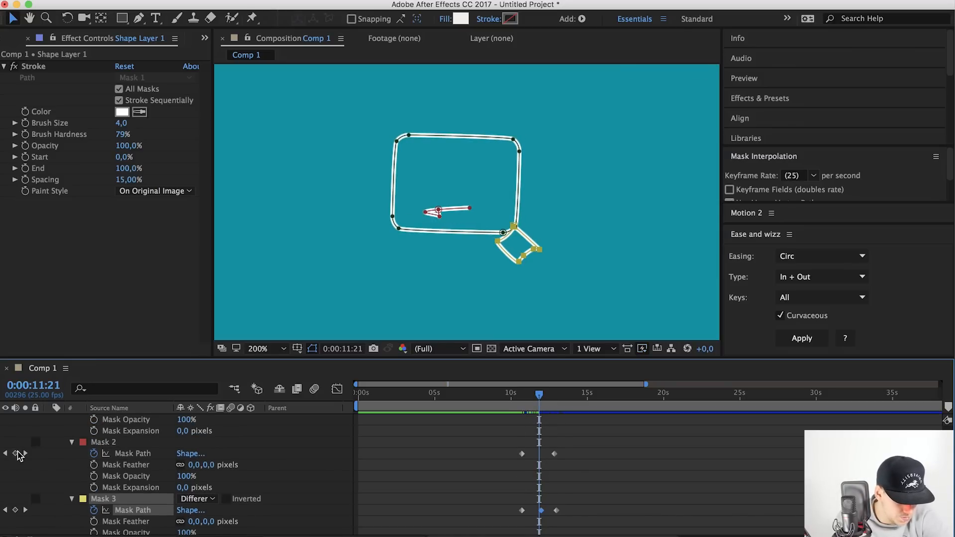
Step: Add a mid-morph Mask Path keyframe for the stand (Mask 2) and preview the result
left_click(132, 454)
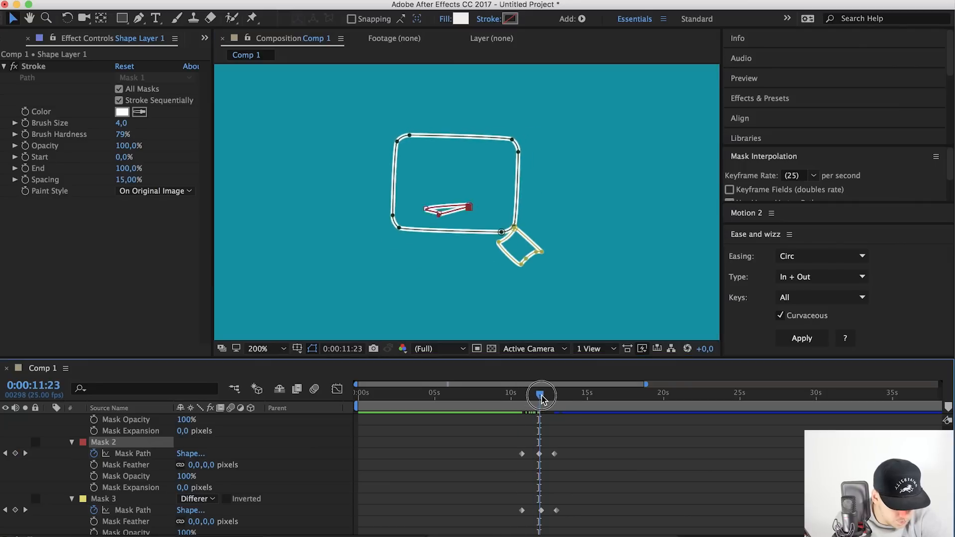
left_click_drag(542, 395, 519, 395)
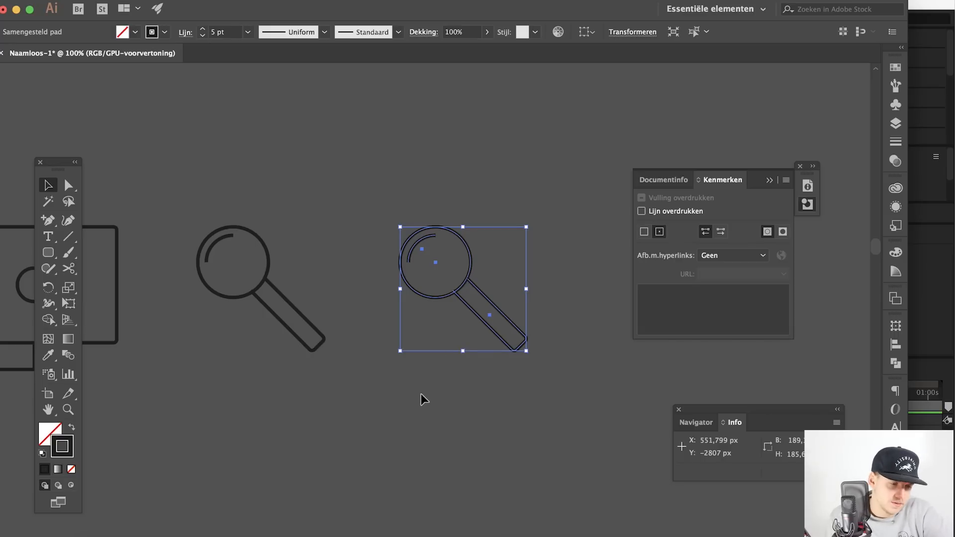
mouse_move(520, 236)
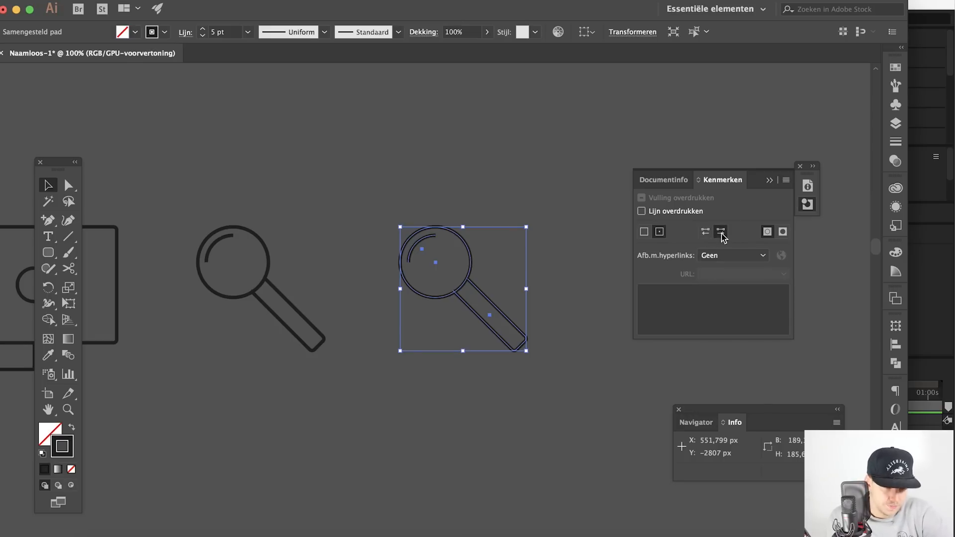
mouse_move(694, 237)
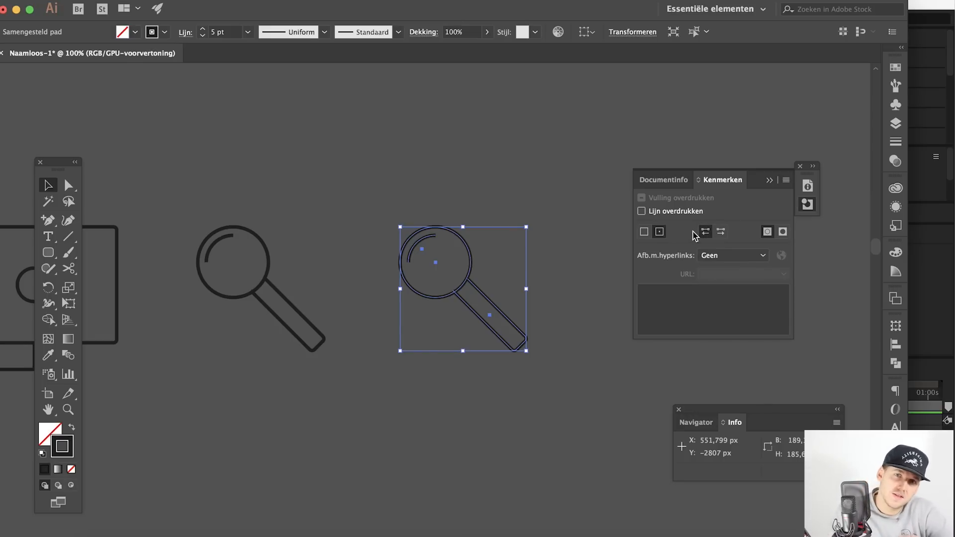